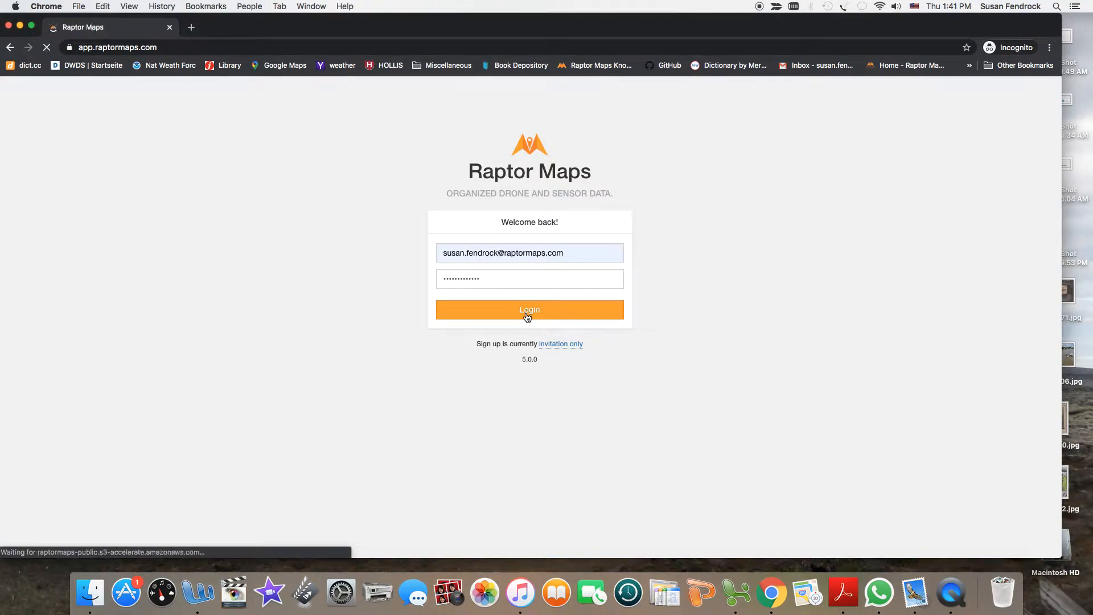
Step: Log in with the orange Login button to load the processed Solar Sites list
click(529, 309)
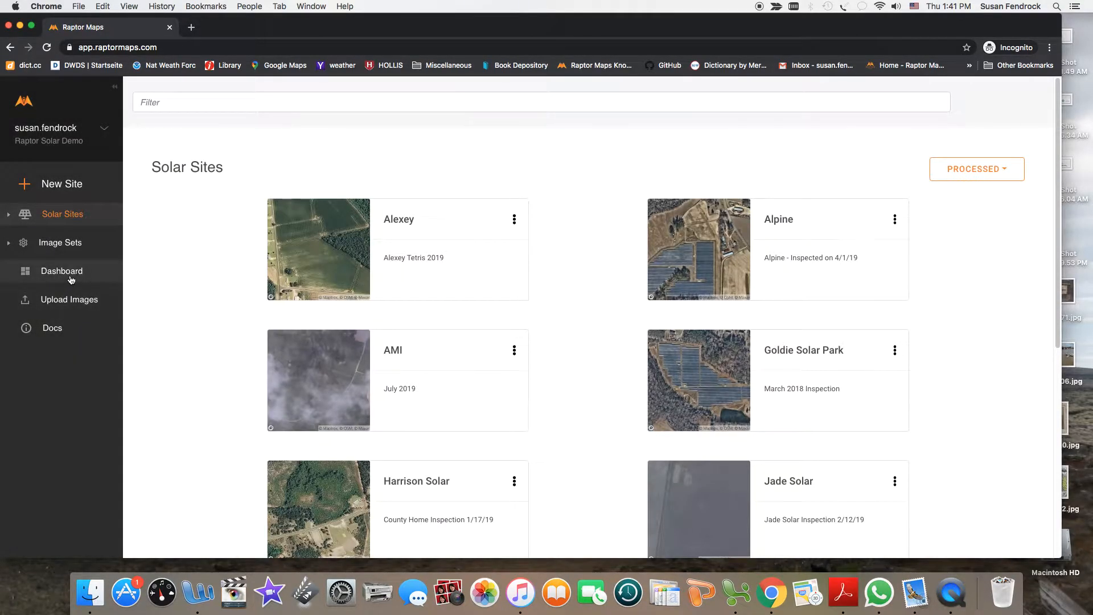
Step: Open the Dashboard and scroll through asset summary, recent inspections, site map and anomaly effects
click(61, 271)
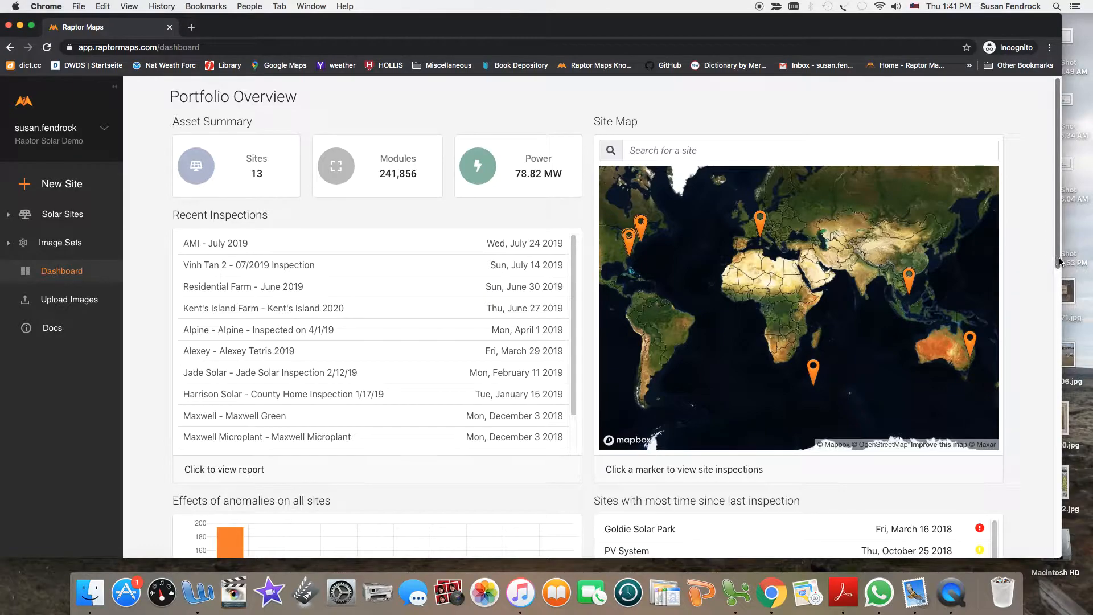
scroll(down, 3)
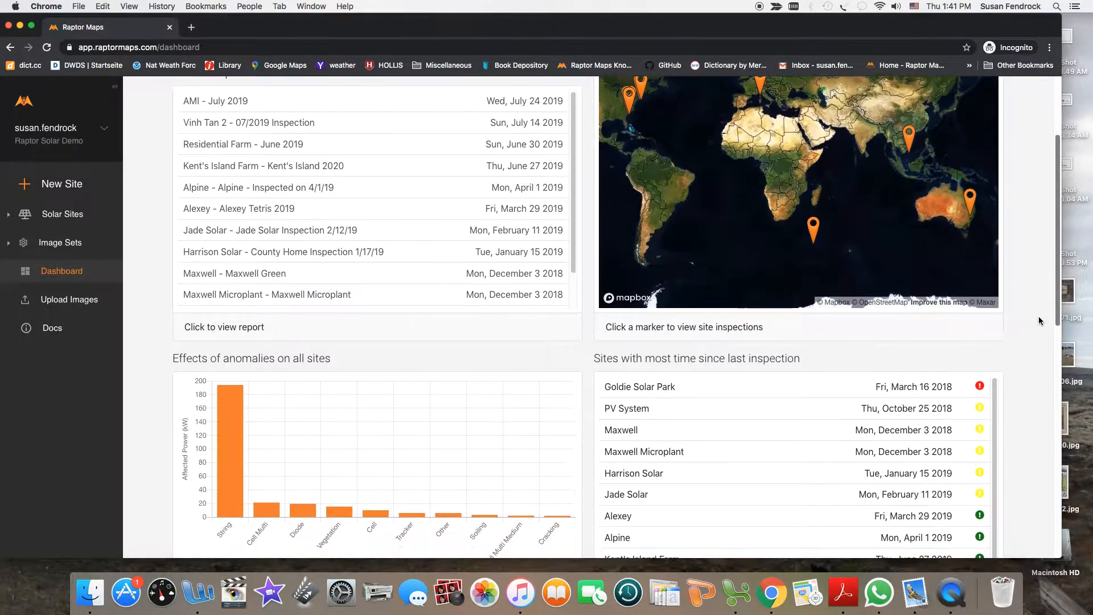
scroll(down, 3)
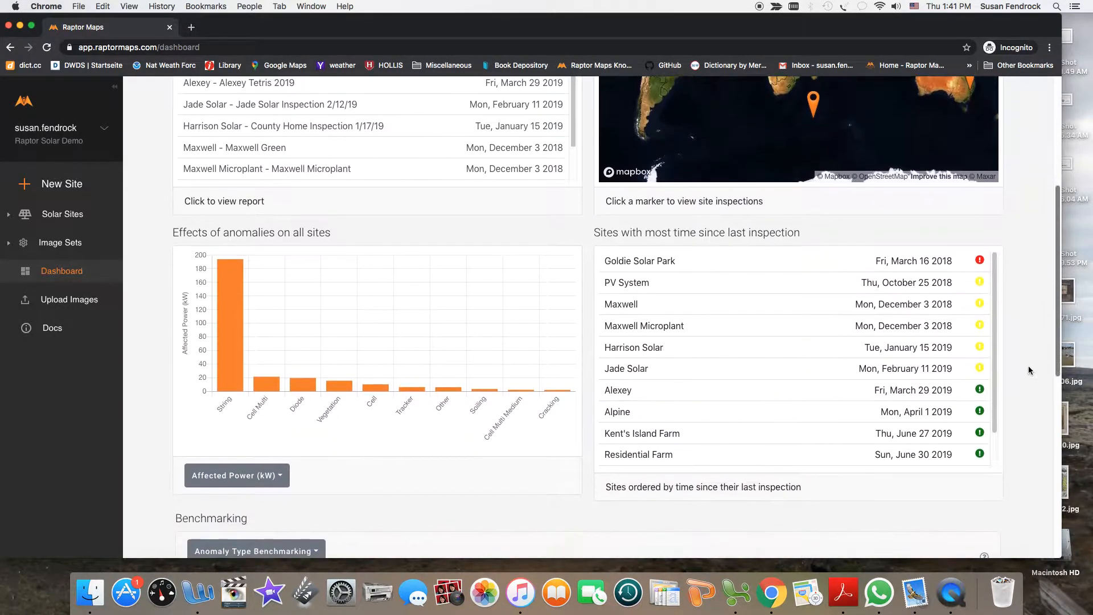
scroll(down, 3)
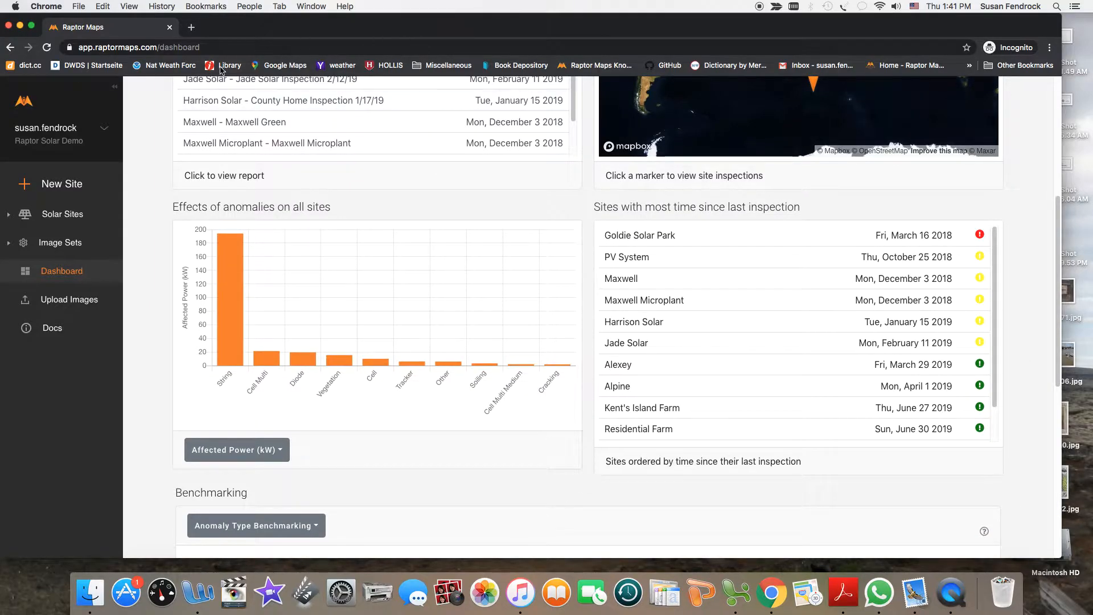
Step: Open Kent's Island Farm from Recent Inspections and scroll to the anomaly impact totals table
click(62, 214)
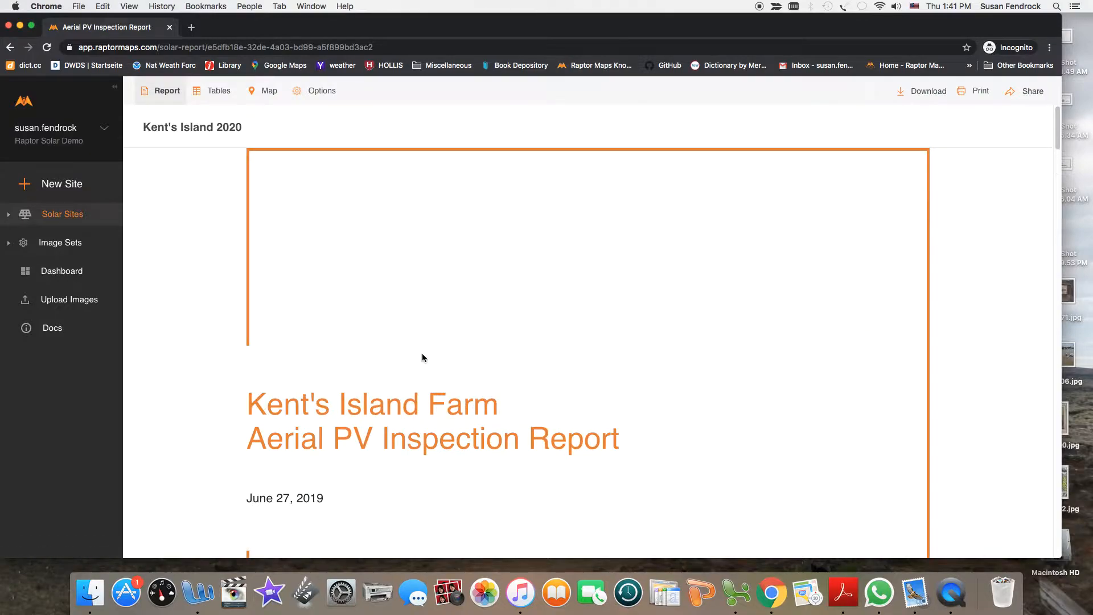
mouse_move(705, 275)
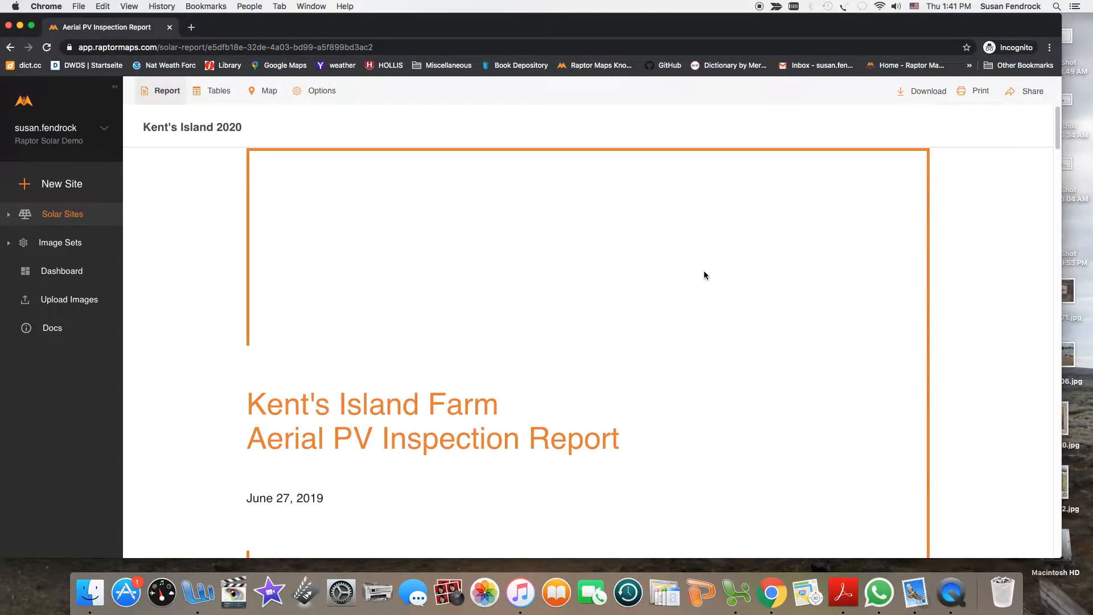
scroll(down, 3)
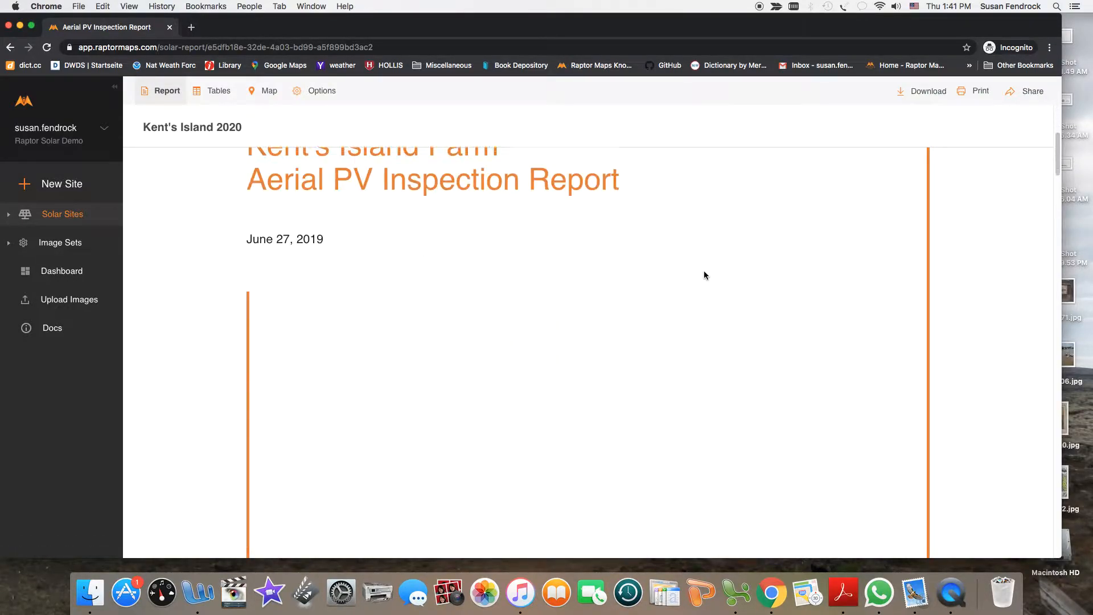
scroll(down, 3)
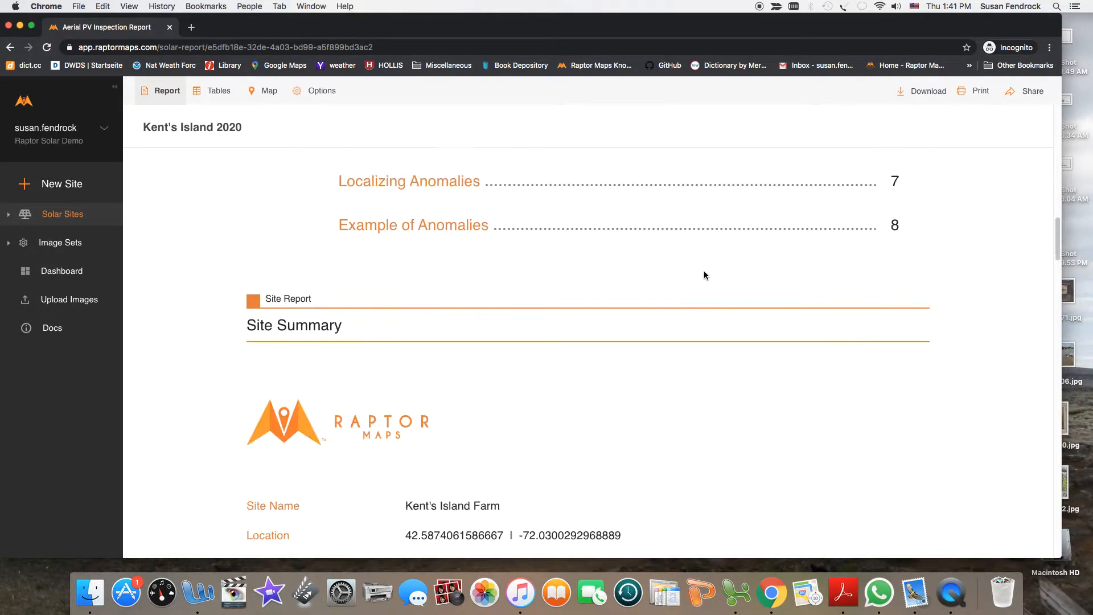
scroll(down, 3)
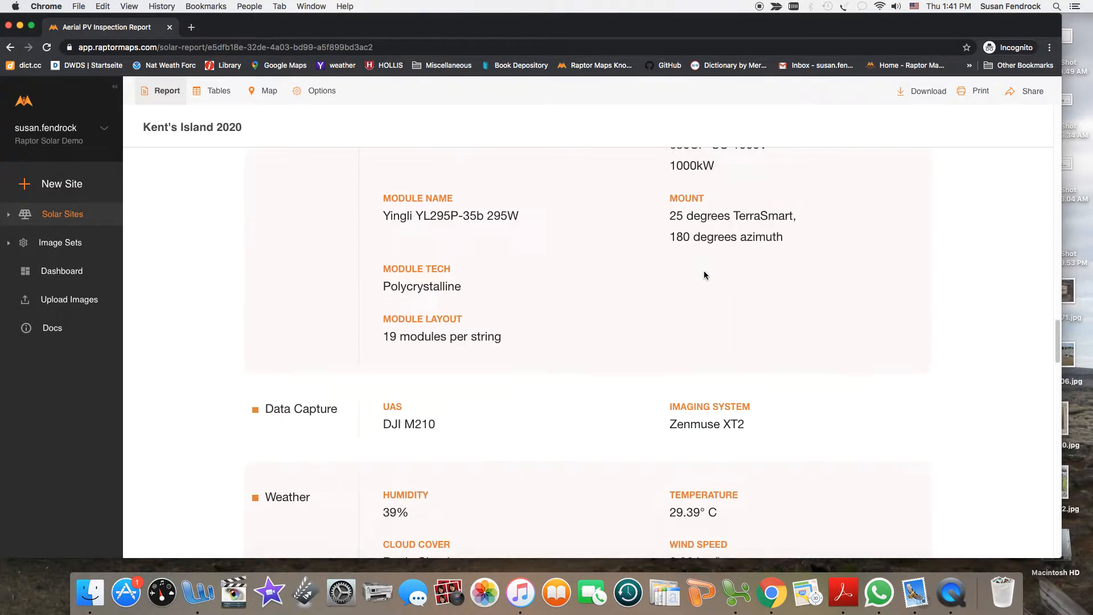
scroll(down, 3)
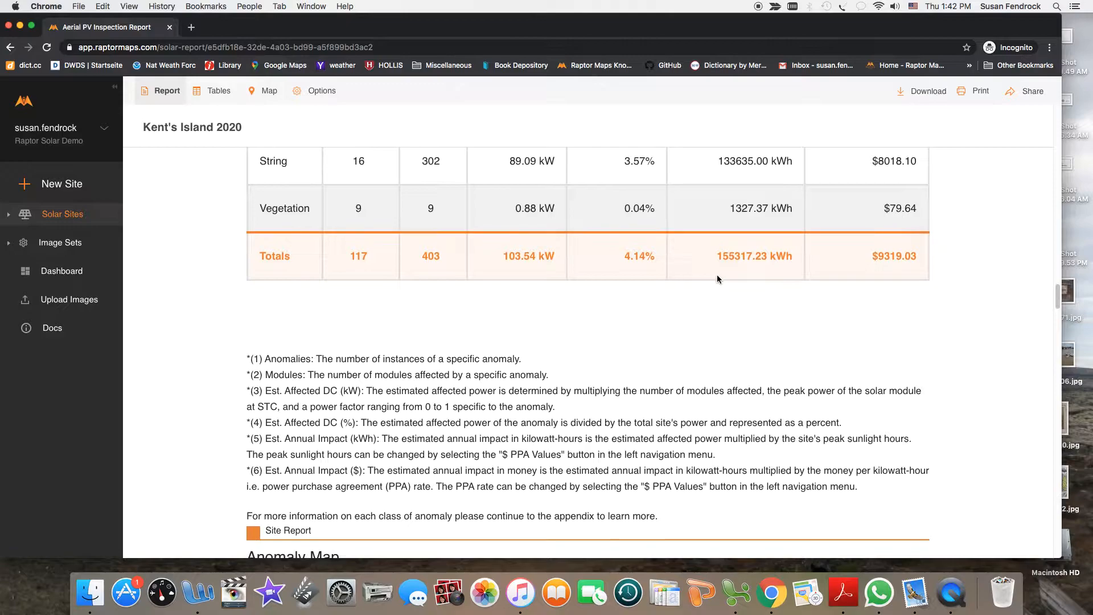
scroll(up, 3)
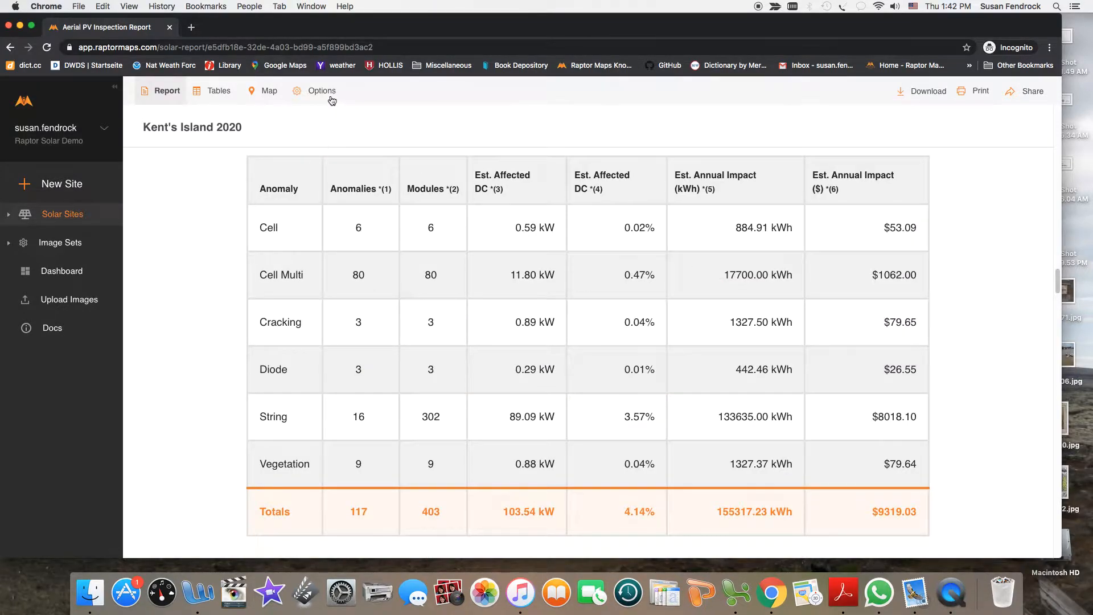
Step: Scroll past the row and string numbering diagrams to the Cell, Cell Multi and Cracking examples
click(321, 90)
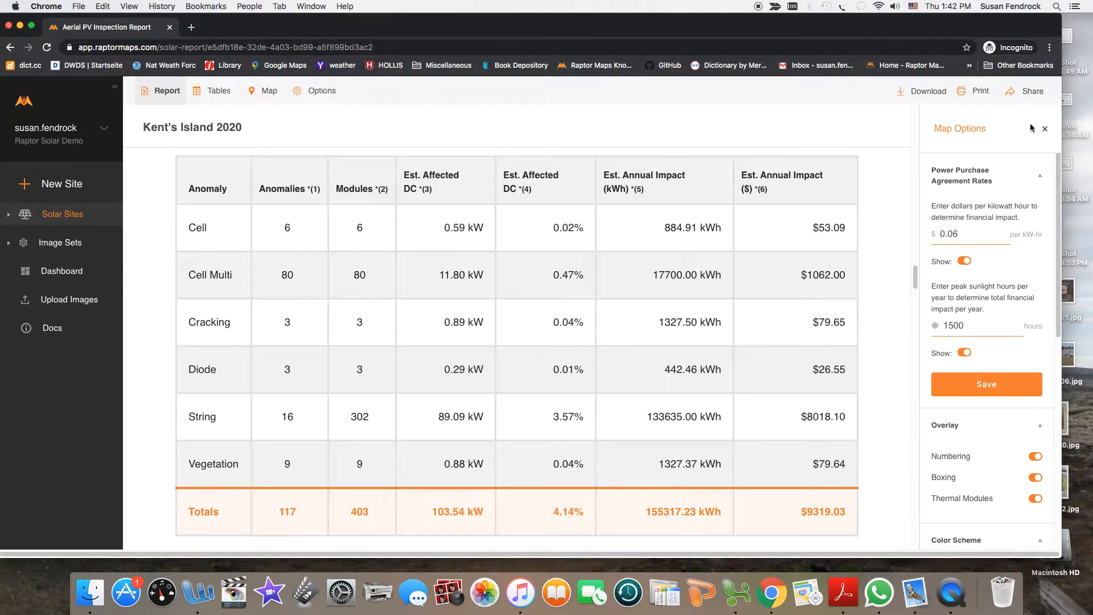
click(1045, 128)
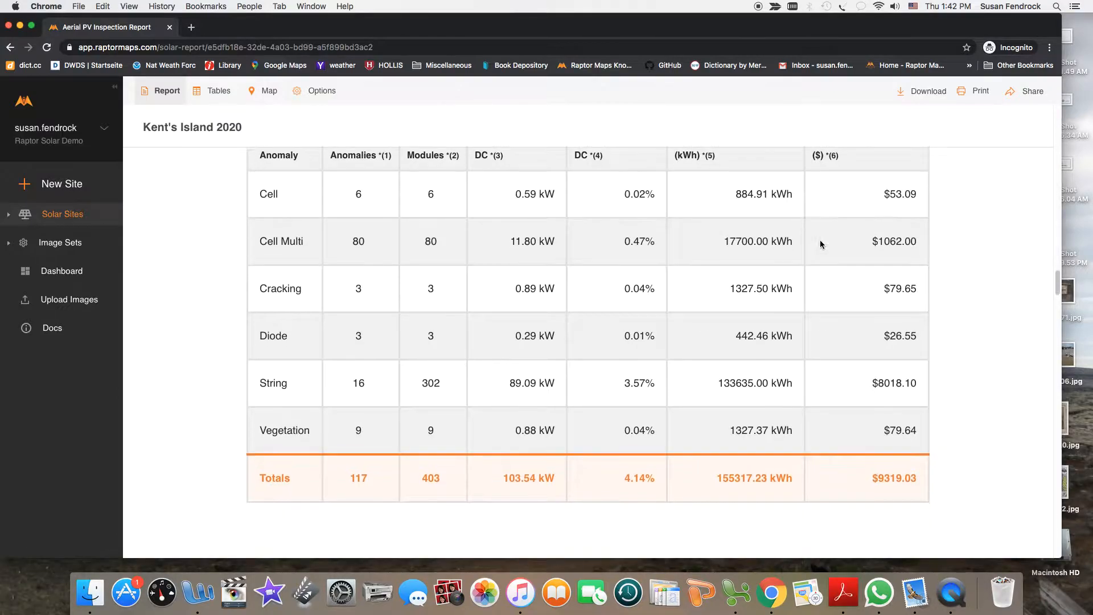
scroll(down, 3)
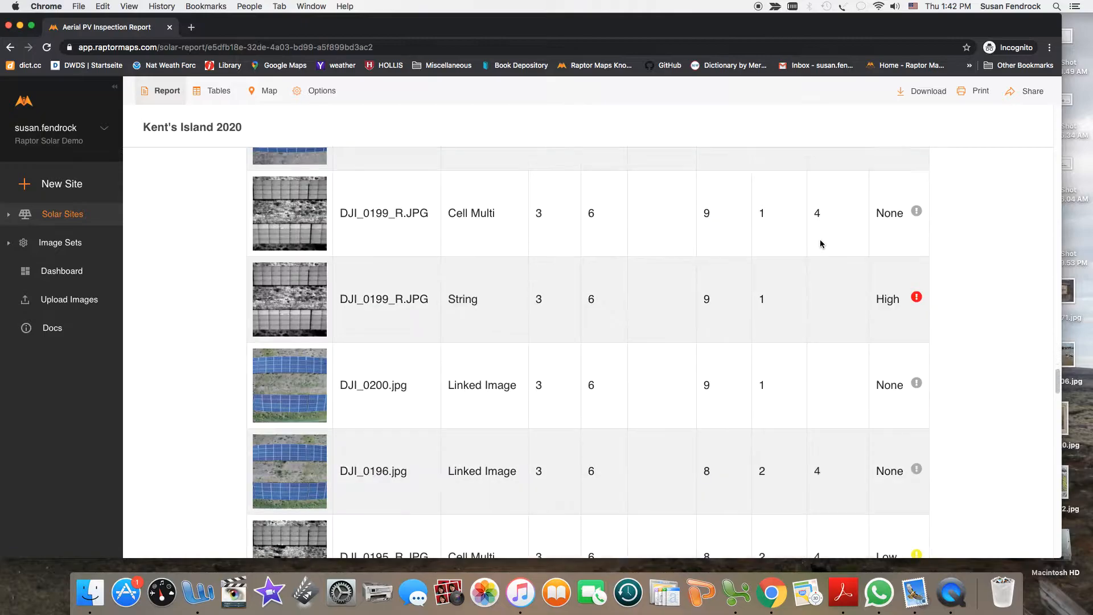
scroll(down, 3)
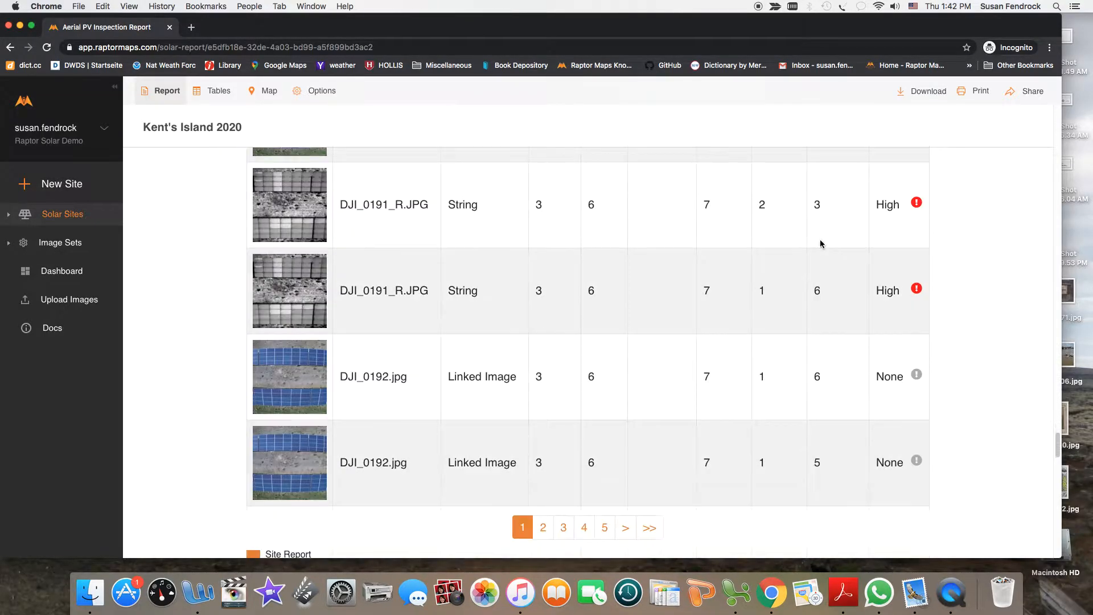
scroll(up, 3)
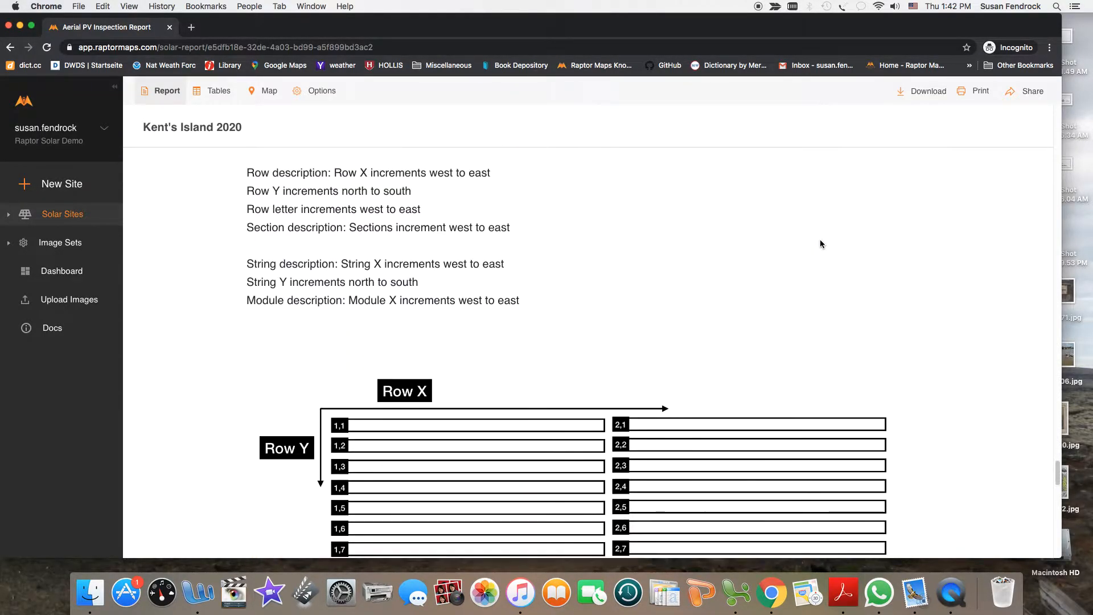
scroll(down, 3)
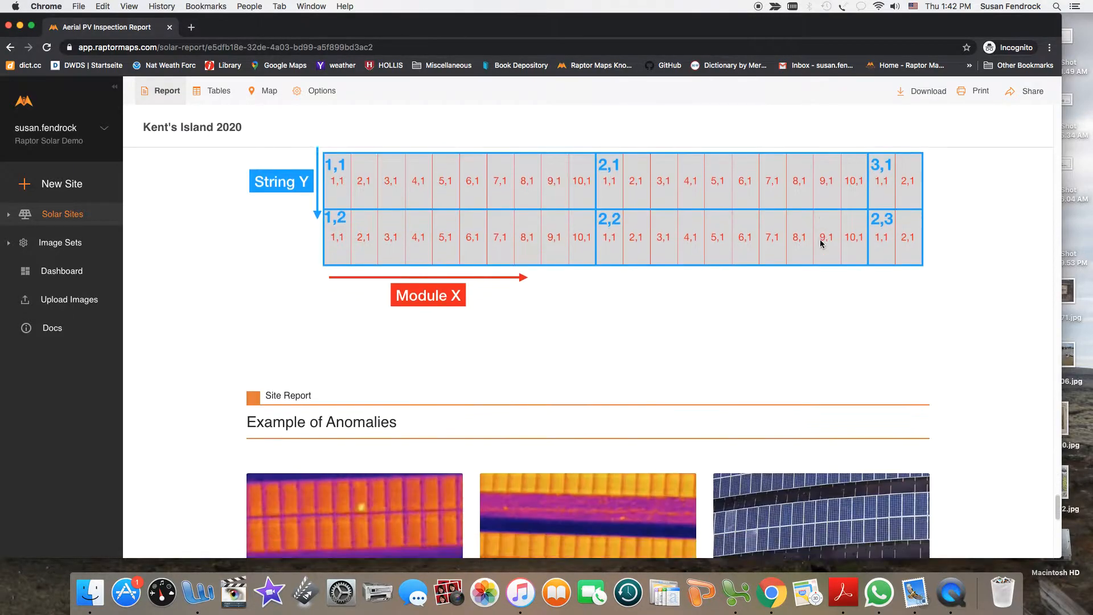
scroll(down, 3)
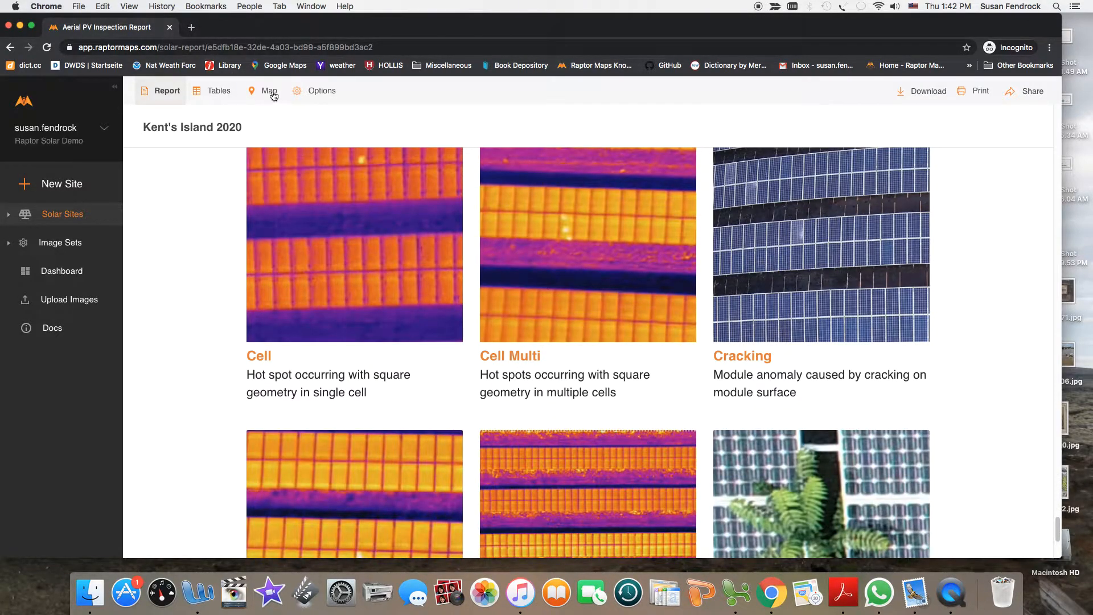
Step: Switch to the Map tab, hide Thermal Modules in Map Options, and select a yellow Cell anomaly
click(270, 90)
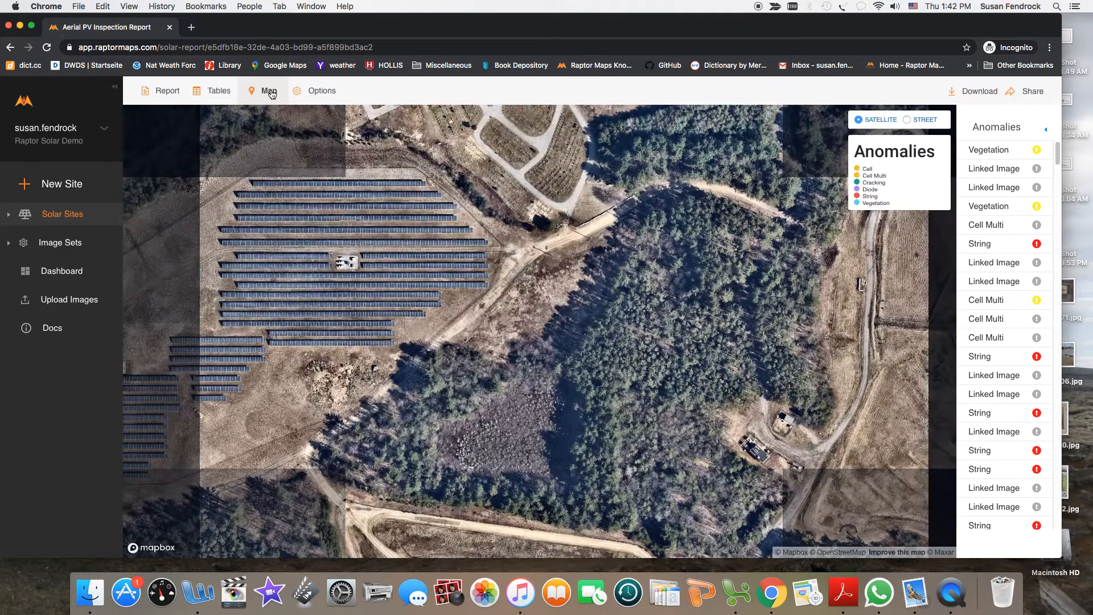
click(268, 90)
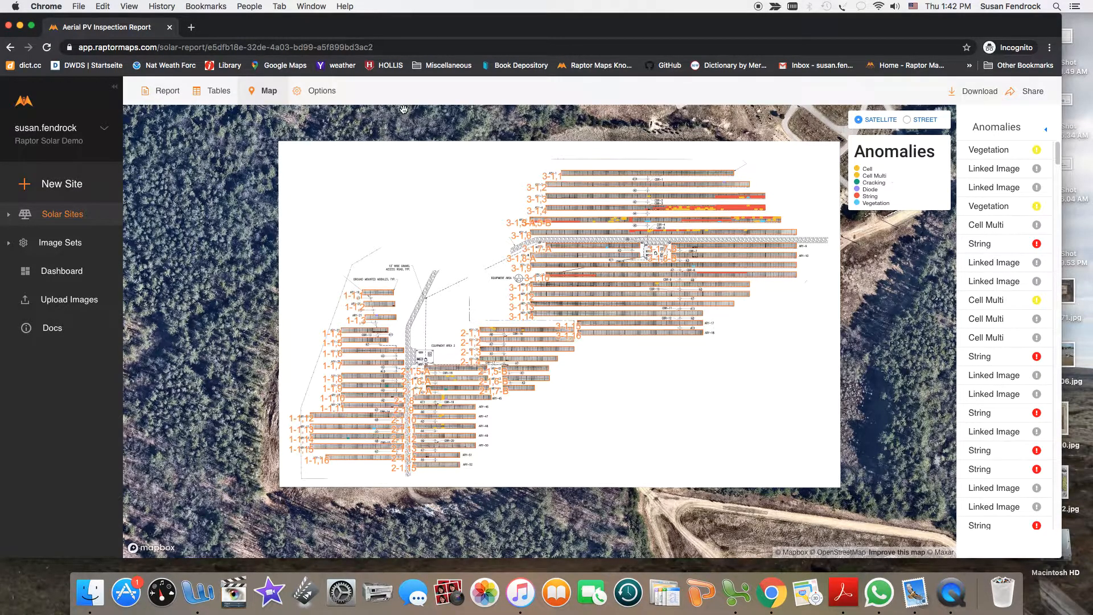
click(321, 91)
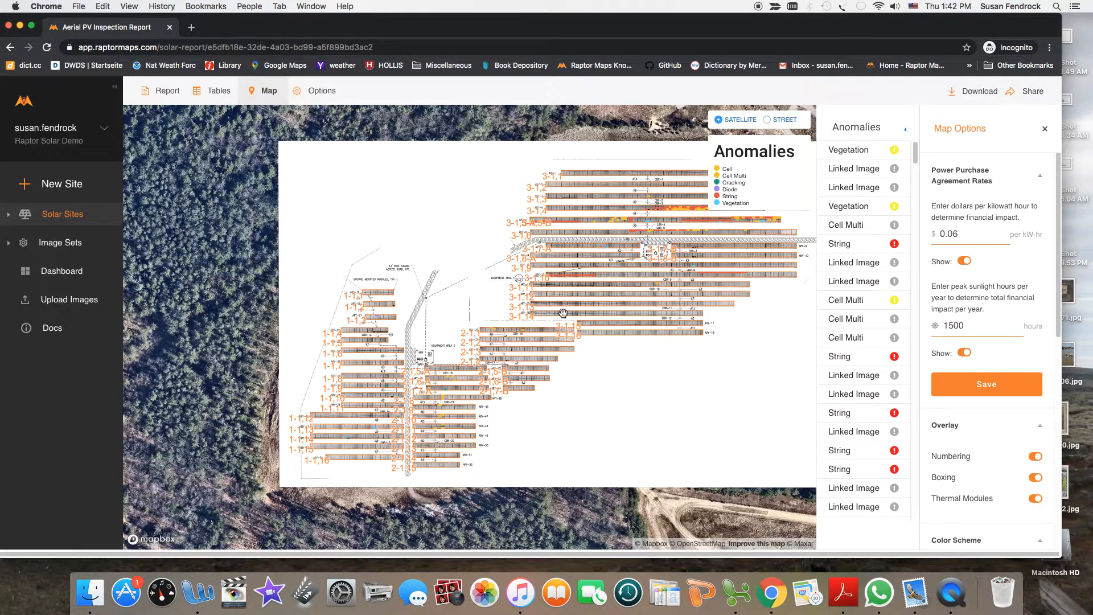
scroll(down, 3)
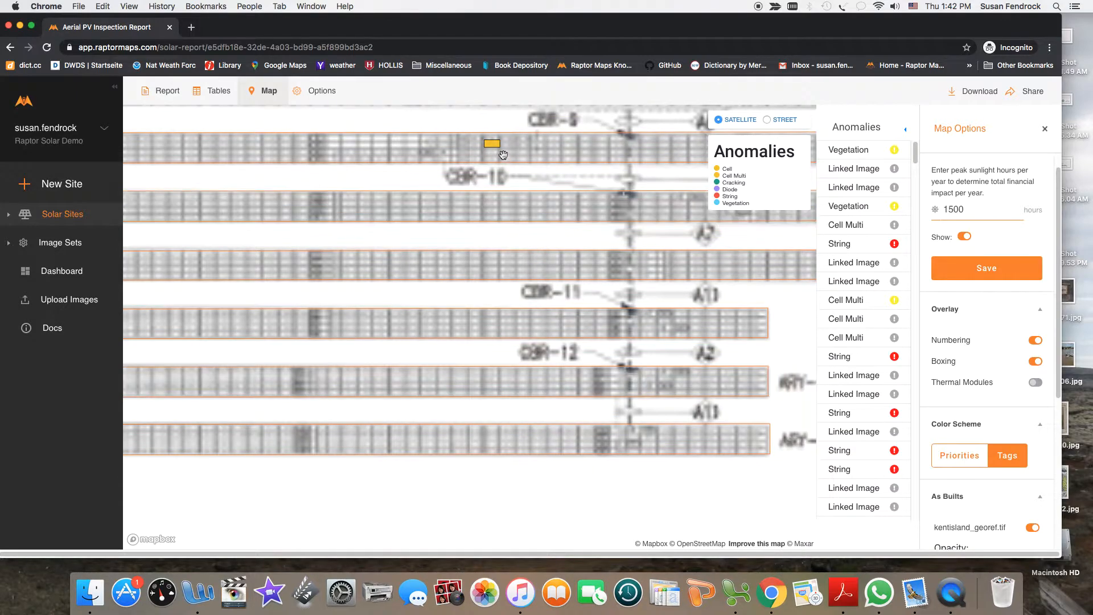
click(492, 144)
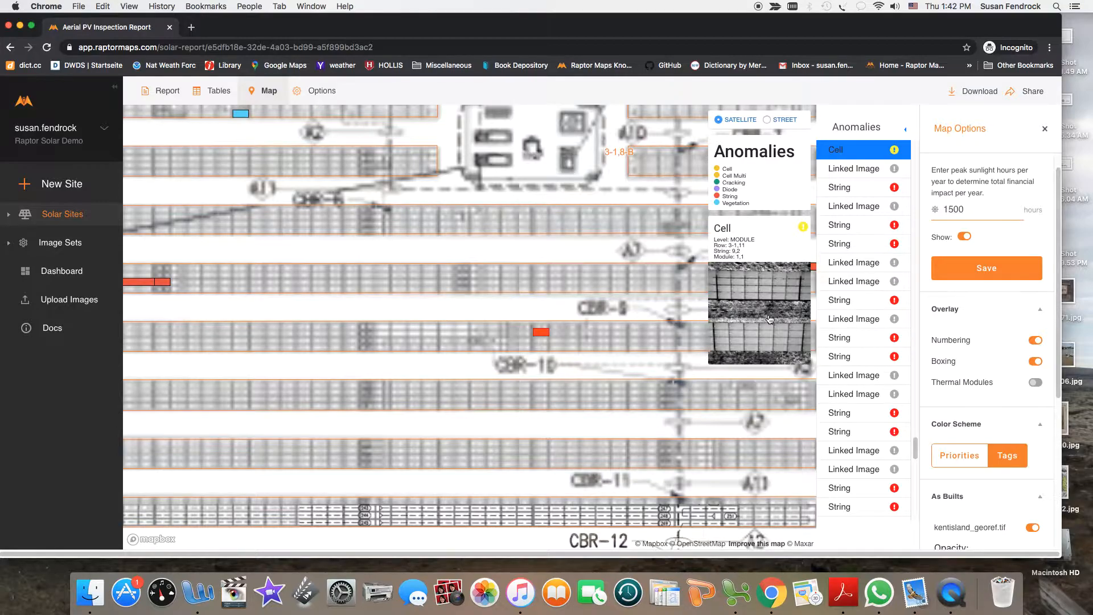
Step: Enlarge and close the Cell photo, select a Linked Image anomaly, and close Map Options
click(762, 314)
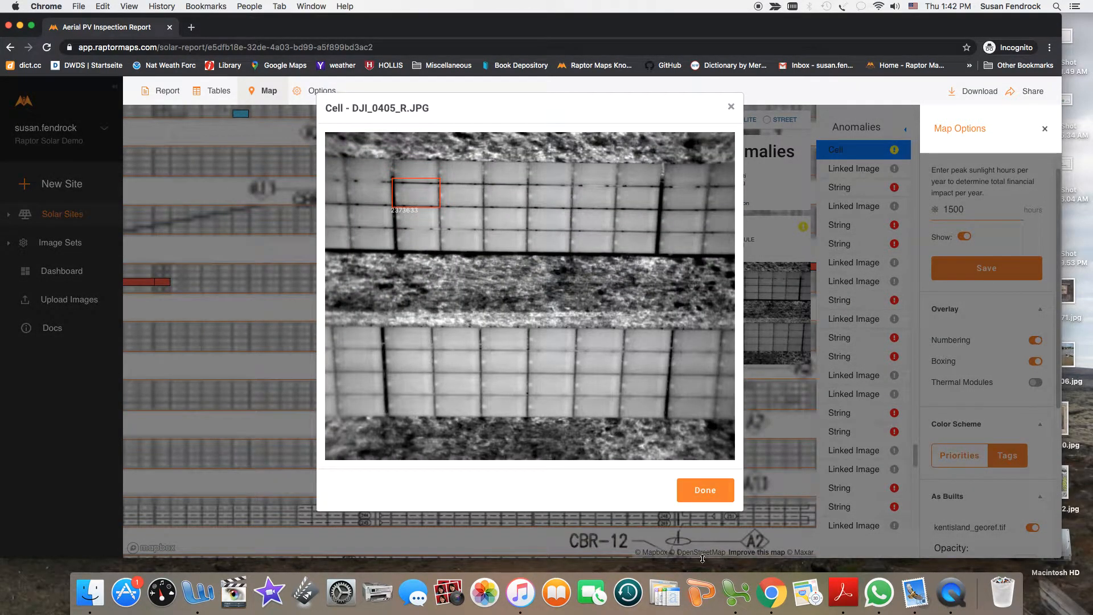
click(704, 490)
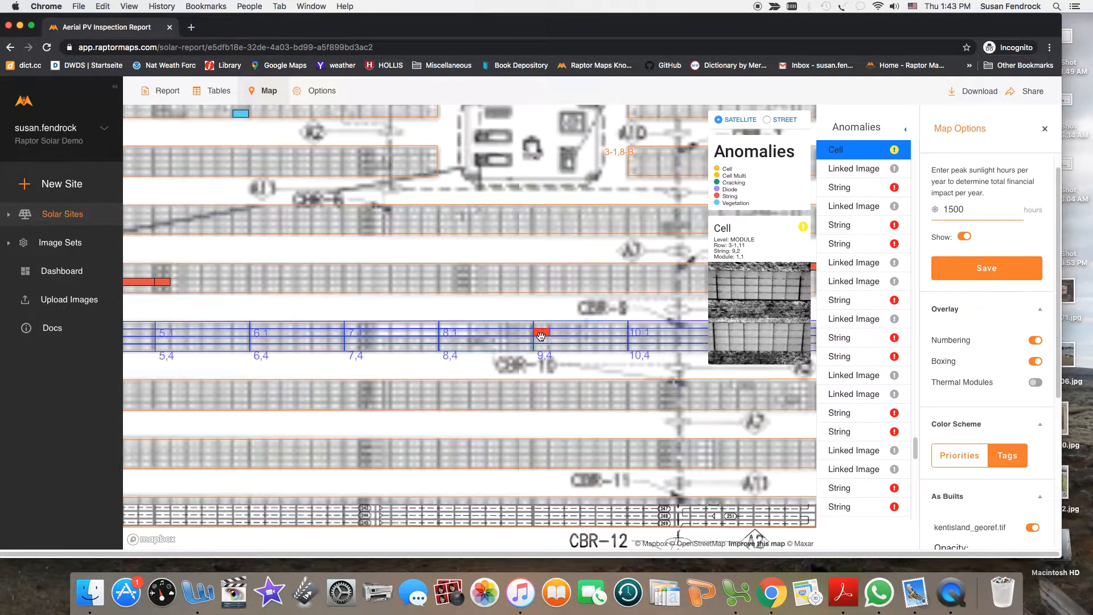
click(541, 332)
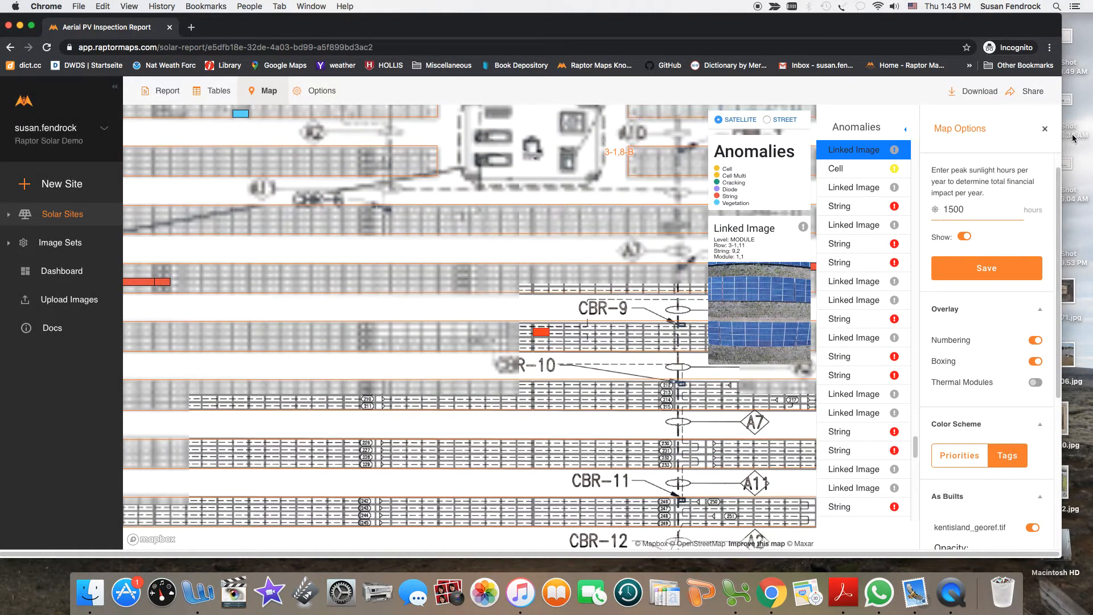
click(1044, 130)
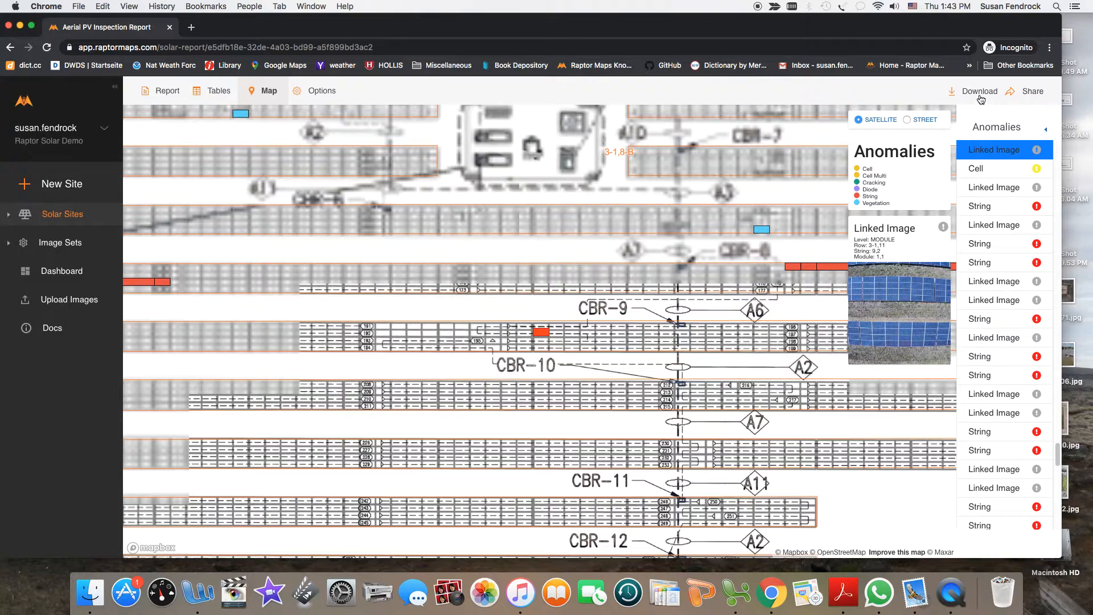
Step: Check the CSV/KML/SHP download formats and share permissions, then open the Docs guide
click(979, 90)
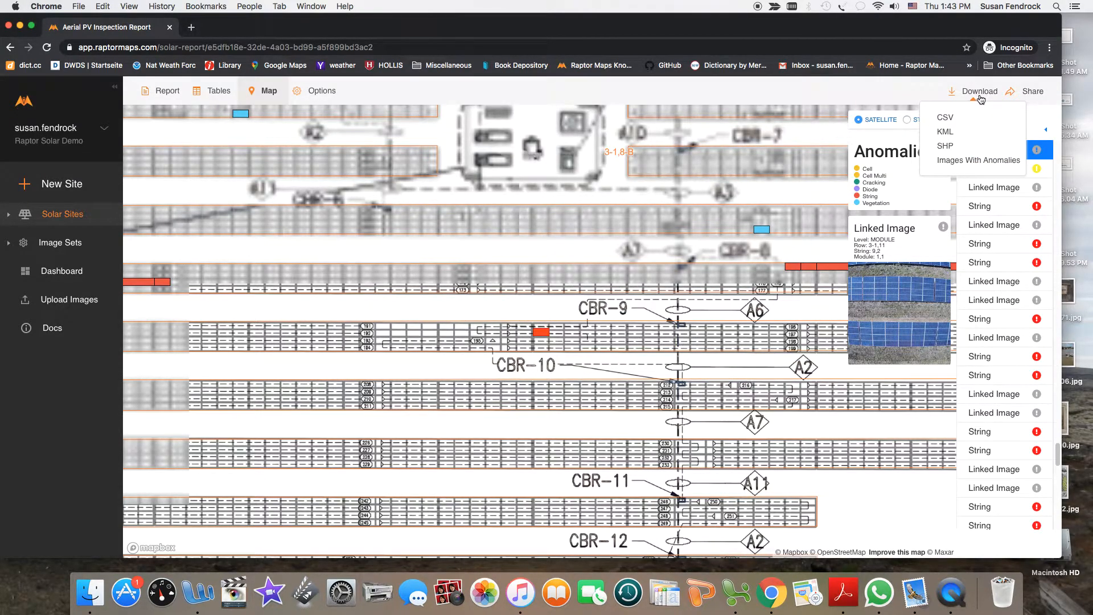
click(1033, 91)
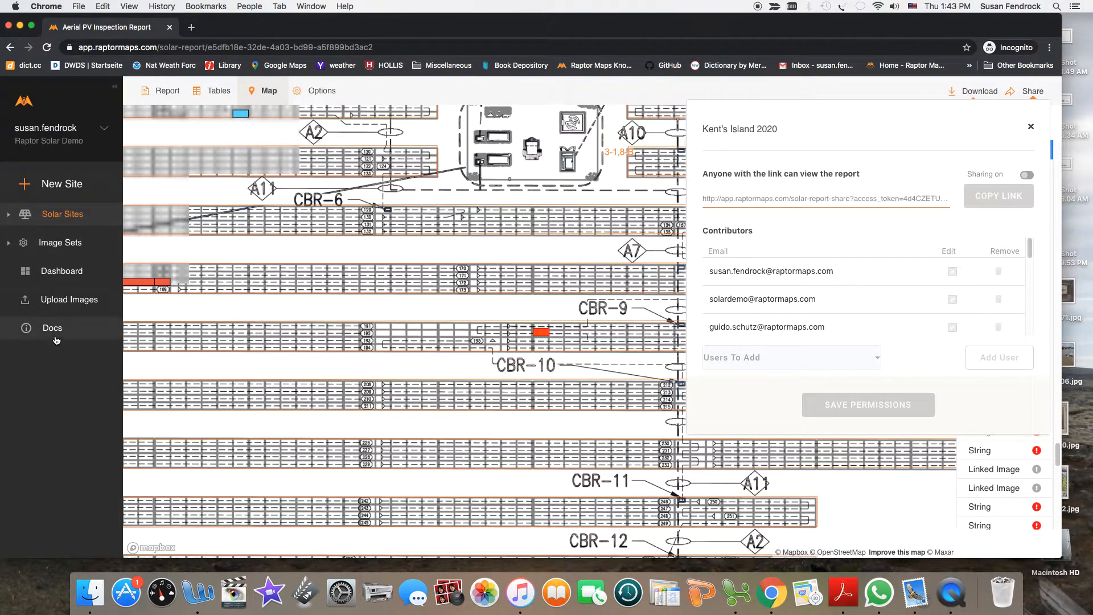
click(51, 328)
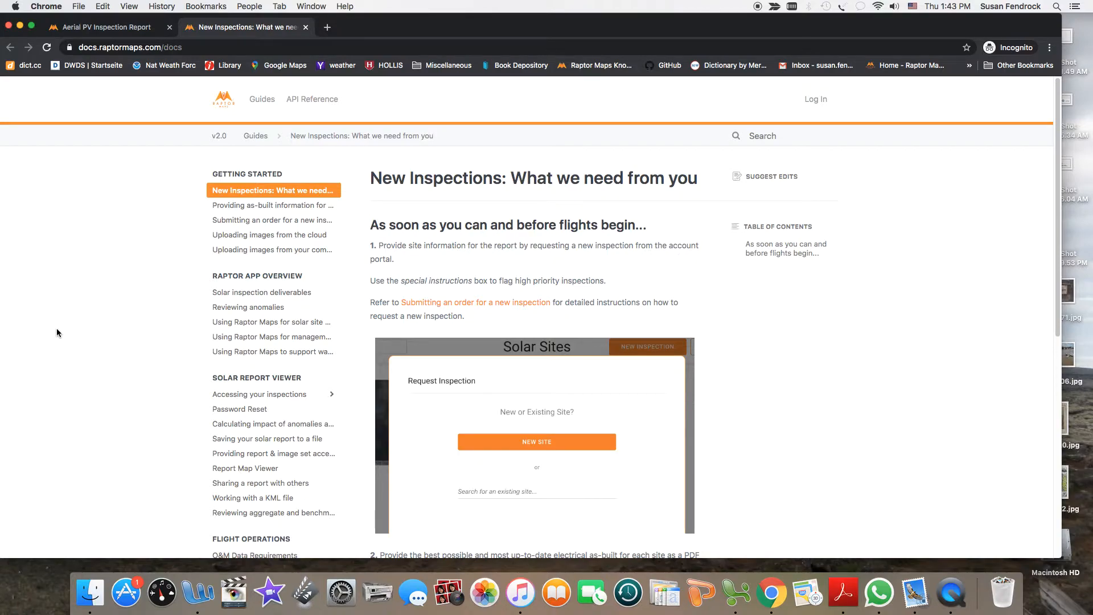
mouse_move(300, 109)
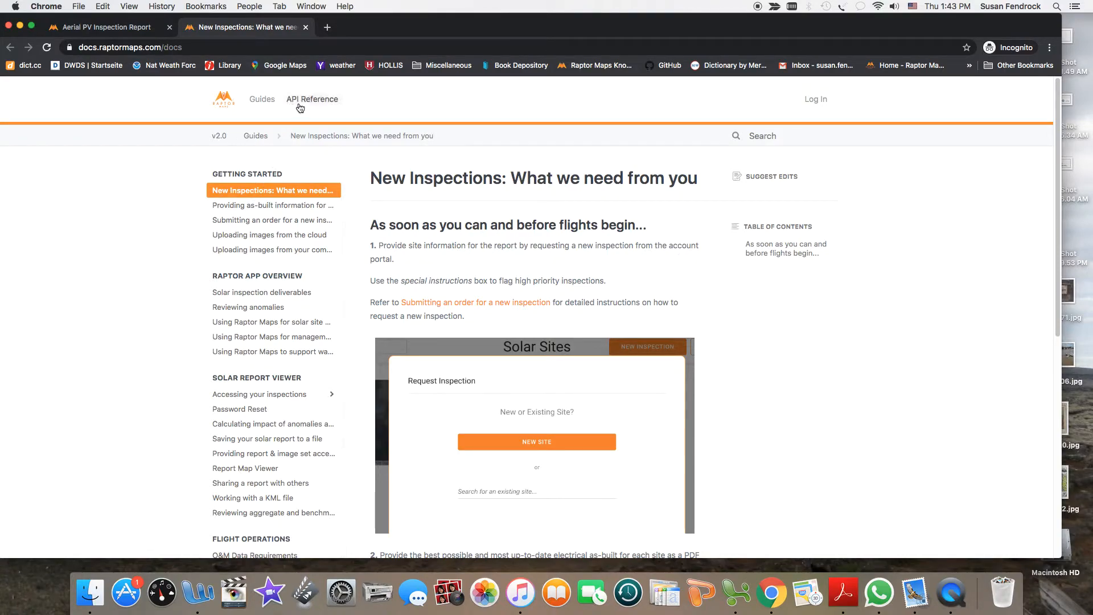
Step: Show the API Reference section with the Raptor App API and Raptor Tile API topics
click(313, 99)
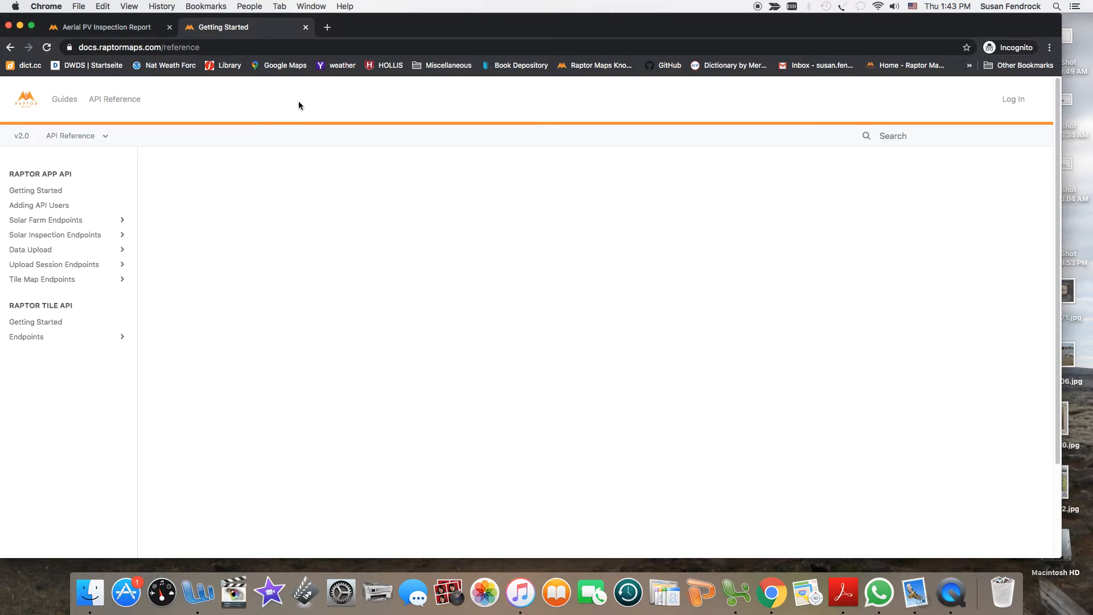